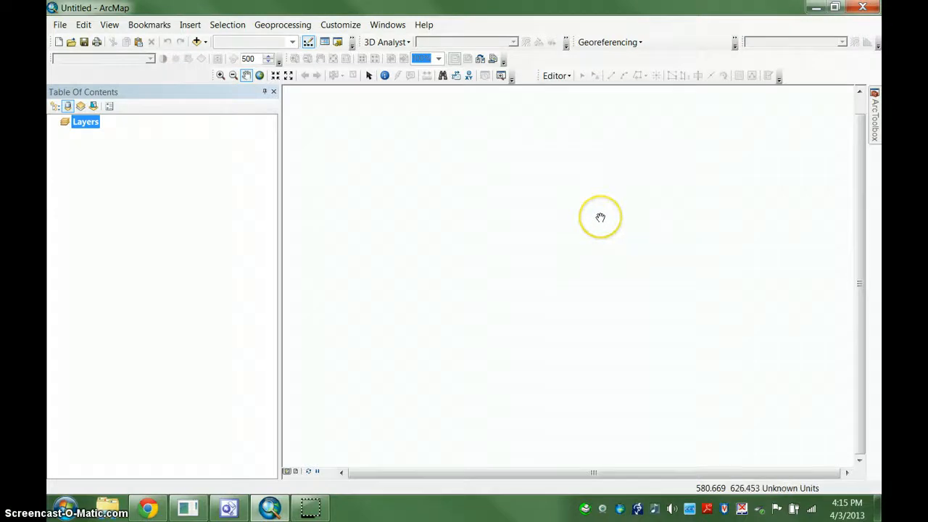
pyautogui.moveTo(551, 209)
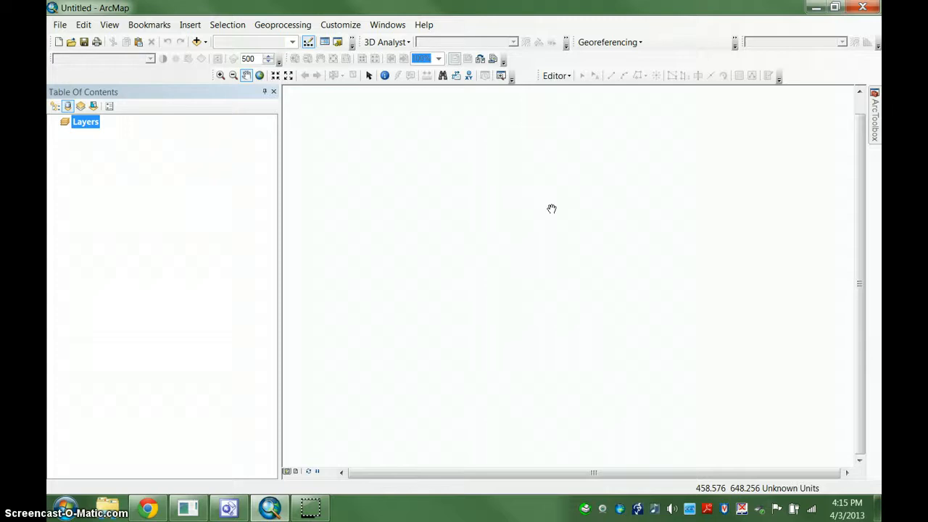
pyautogui.moveTo(551, 209)
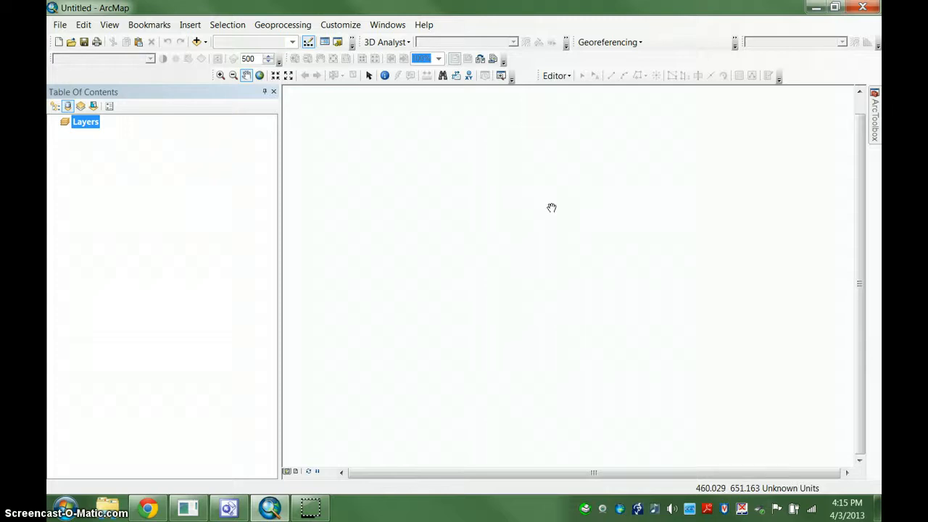
pyautogui.moveTo(551, 209)
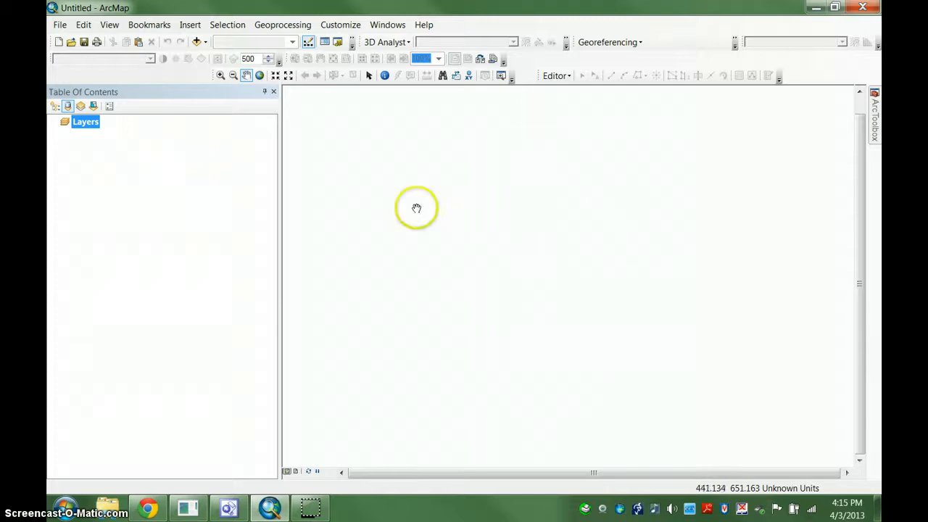
# Step: Show the Windows menu listing Overview, Catalog, Search and Image Analysis
pyautogui.click(387, 23)
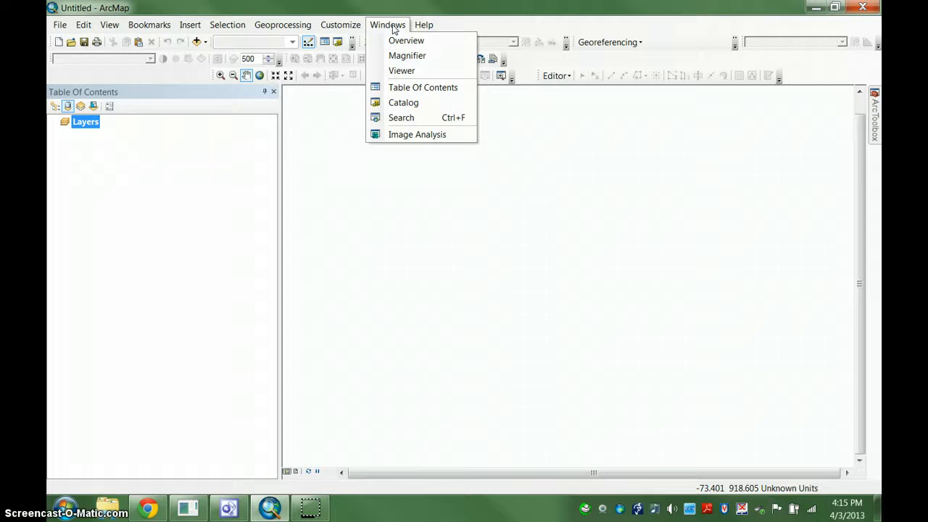
pyautogui.moveTo(403, 101)
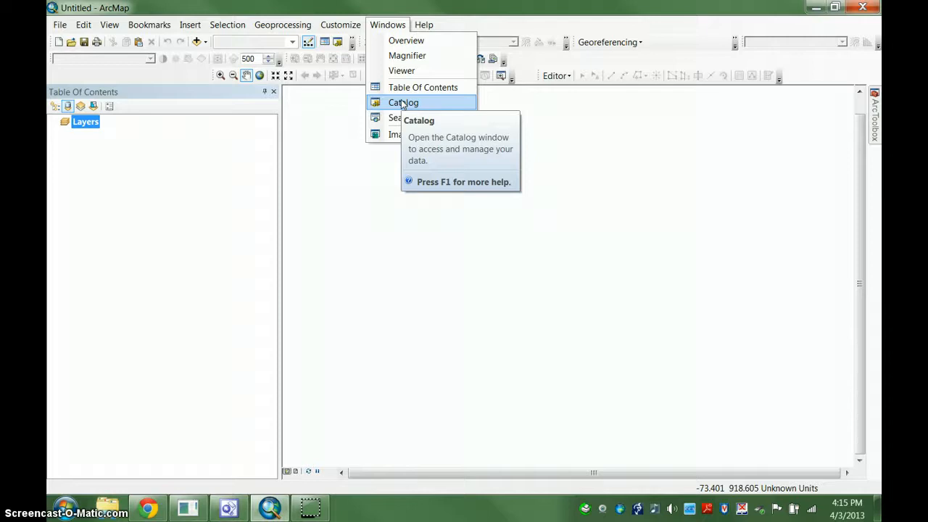
# Step: Open the Catalog window on the right, set it to Auto Hide, and slide it back out
pyautogui.click(403, 101)
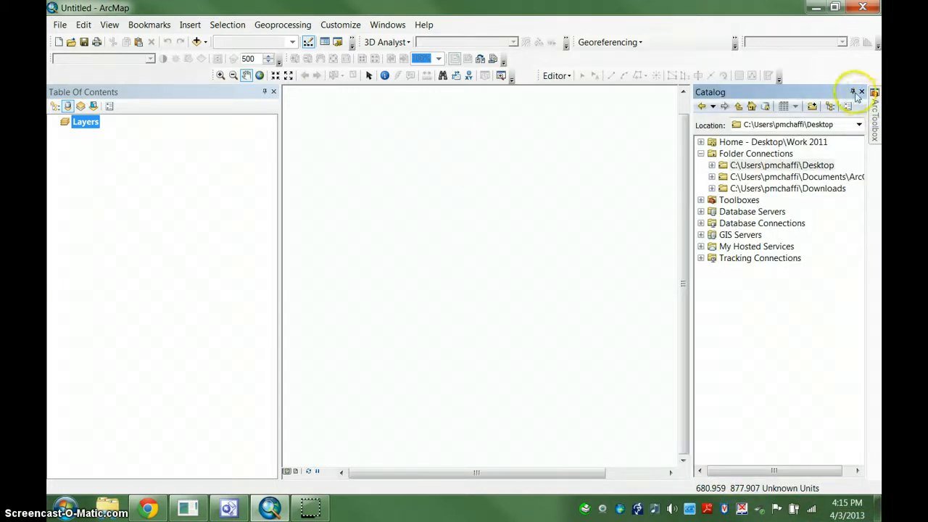
pyautogui.click(853, 92)
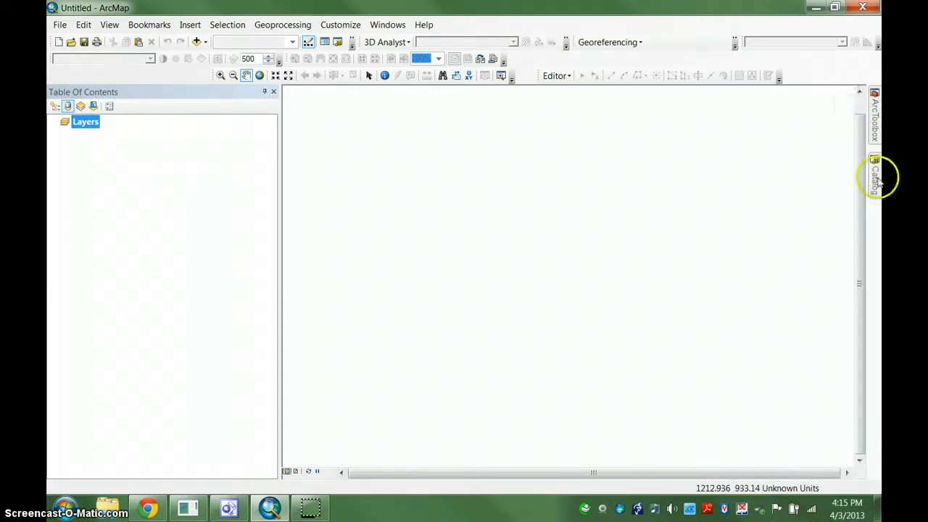
pyautogui.click(876, 177)
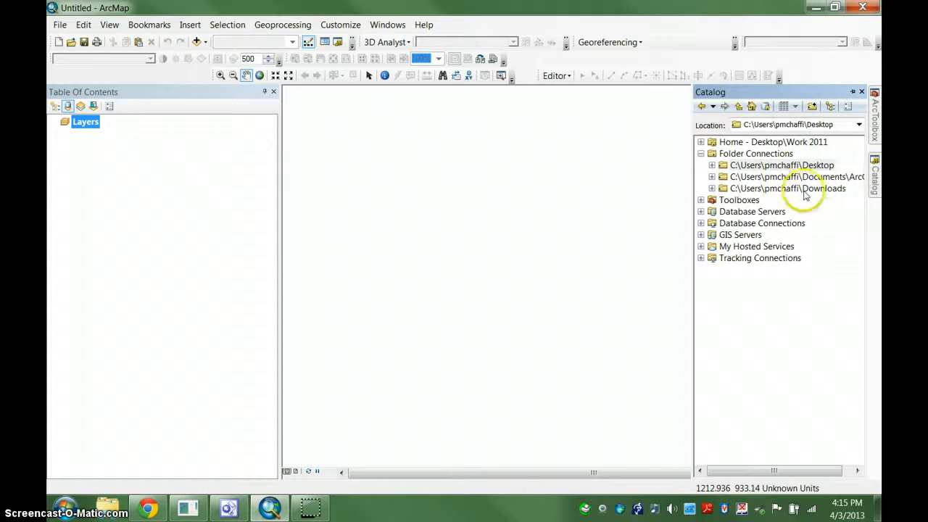
# Step: Expand the Desktop folder connection under Folder Connections to list its files
pyautogui.click(711, 165)
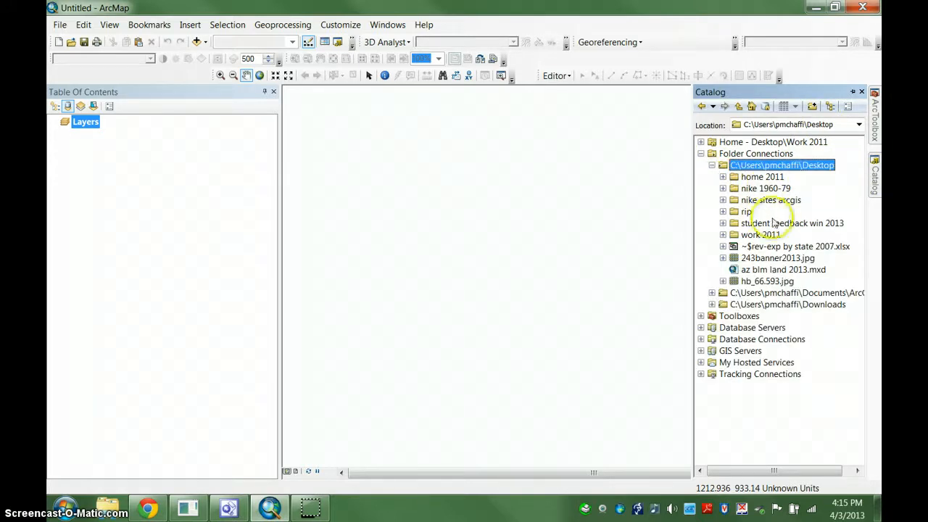
pyautogui.moveTo(794, 195)
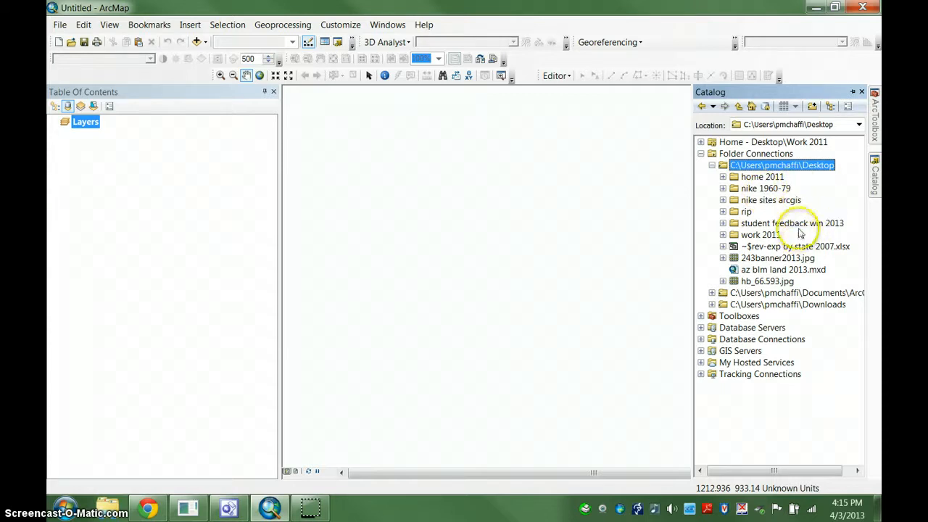
pyautogui.moveTo(779, 223)
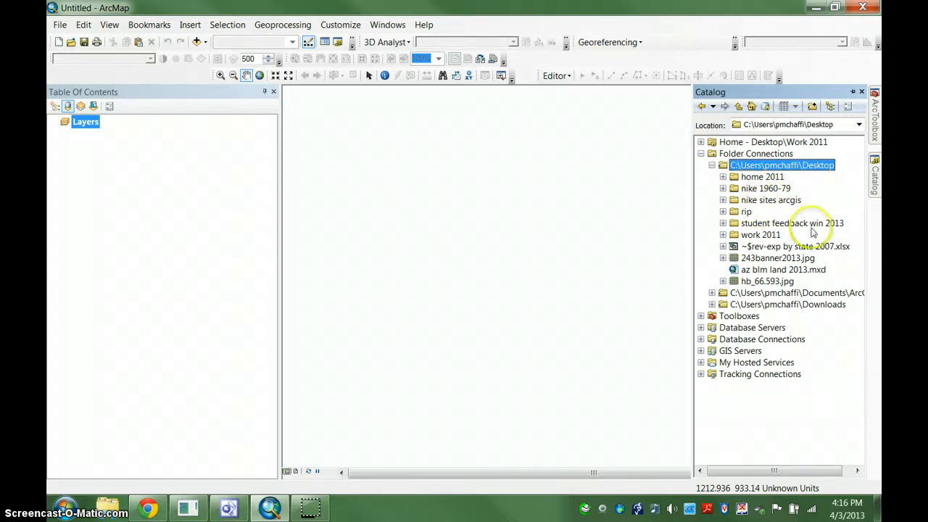
pyautogui.moveTo(775, 362)
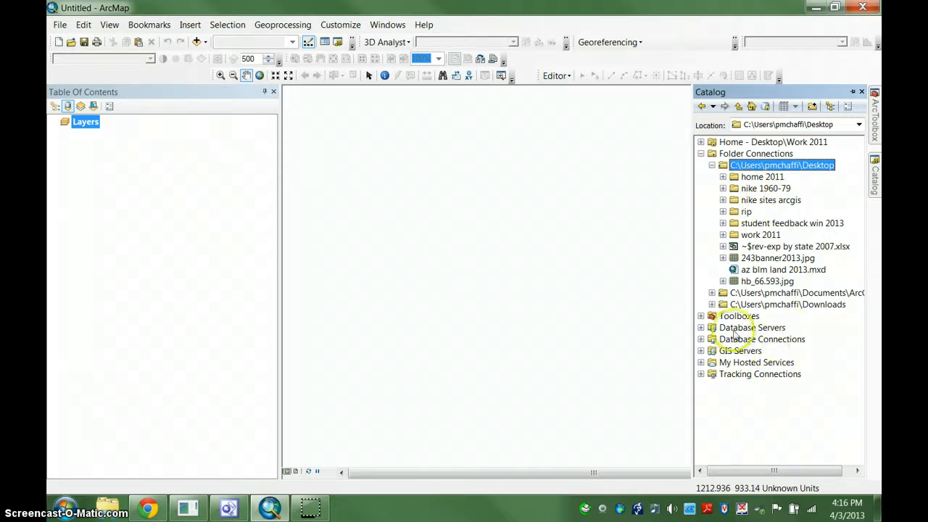
pyautogui.moveTo(771, 345)
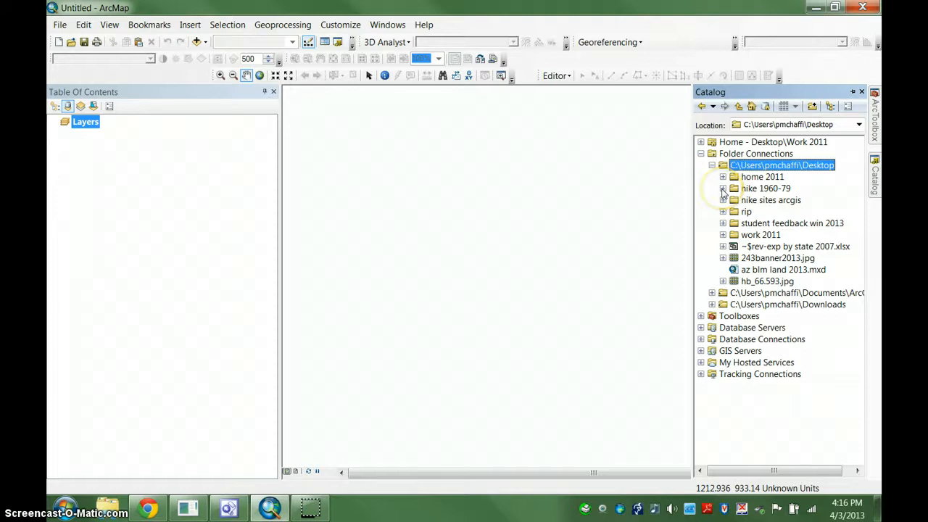
# Step: Expand the nike sites arcgis folder to list its site plan images, CSV table and map document
pyautogui.click(722, 200)
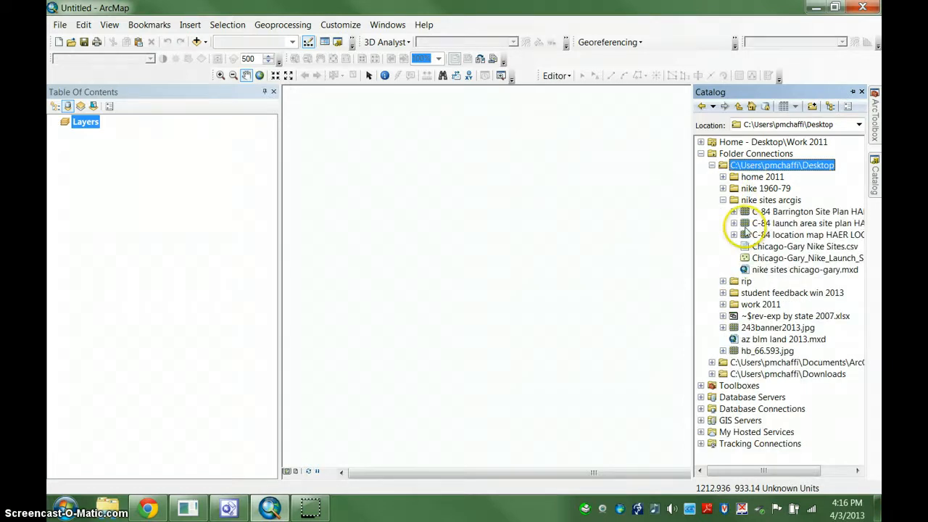
pyautogui.moveTo(761, 223)
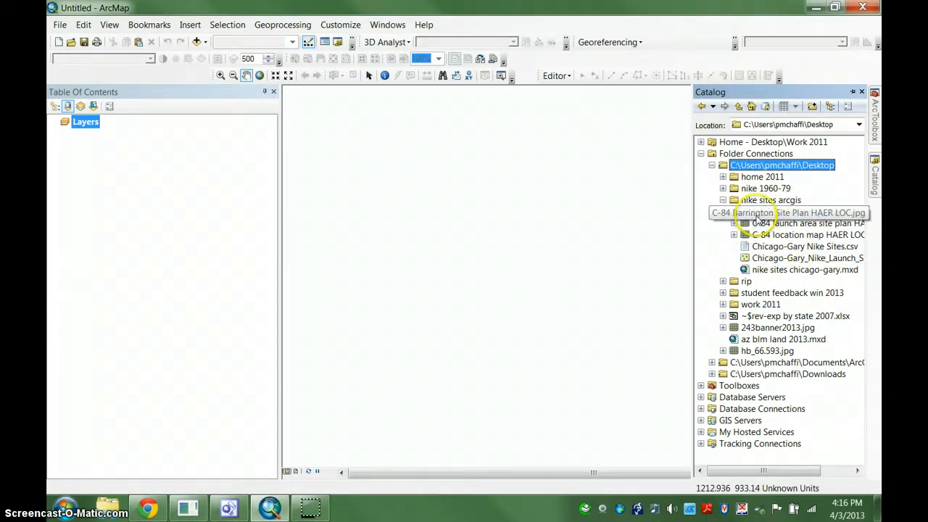
pyautogui.click(722, 200)
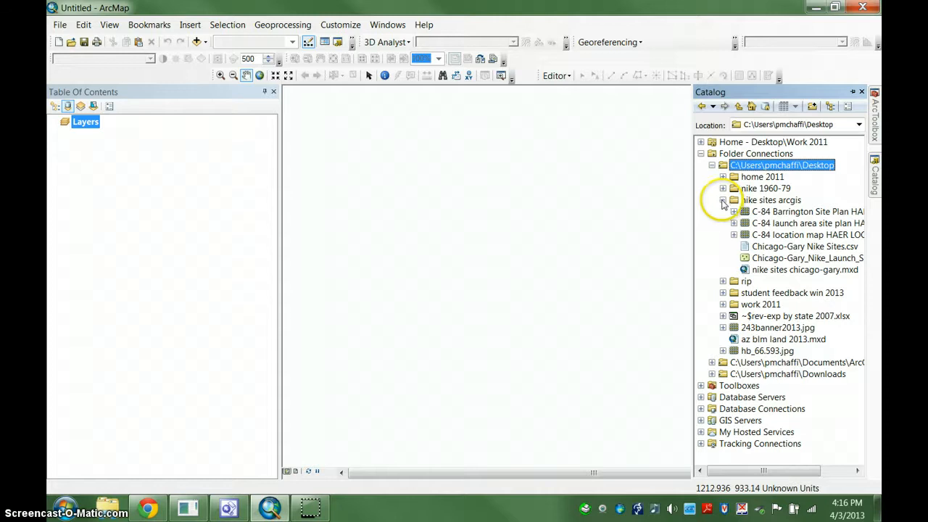